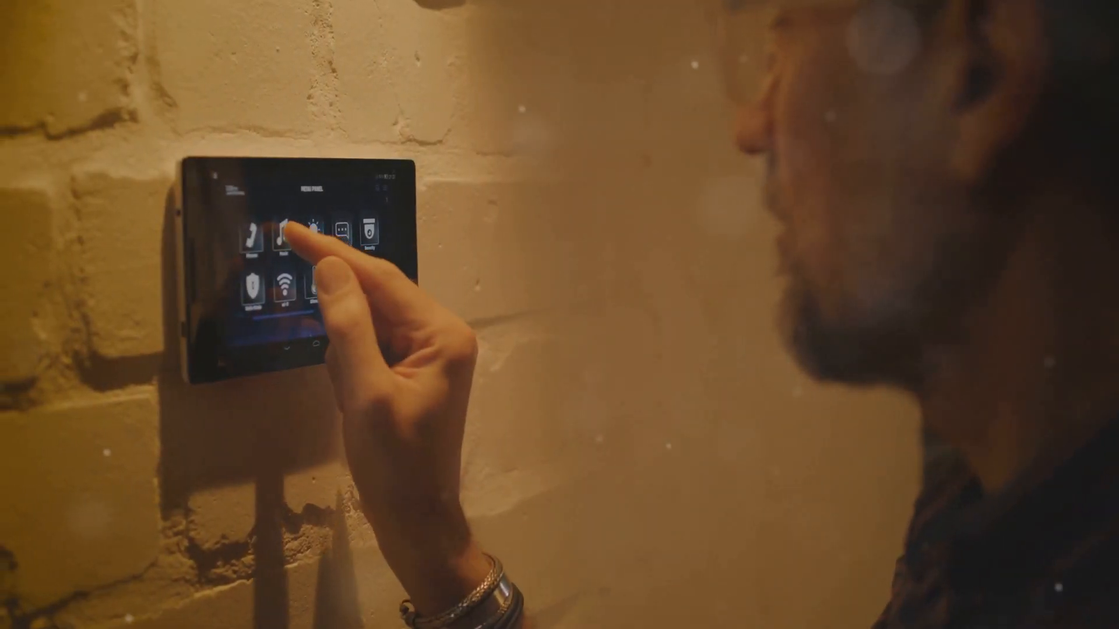
pyautogui.click(287, 232)
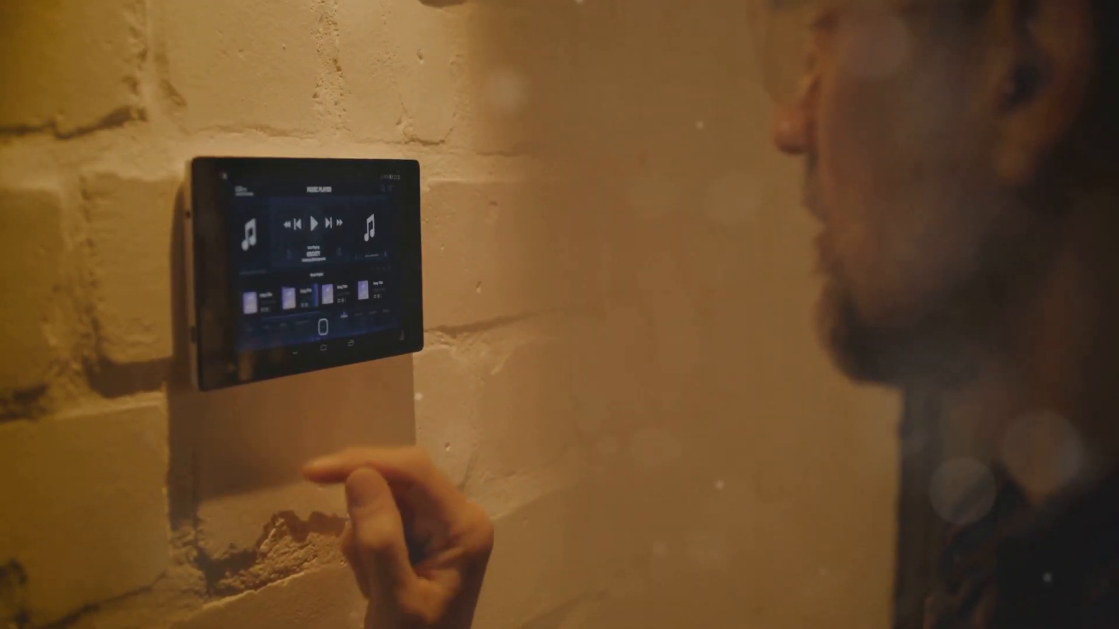
pyautogui.click(319, 225)
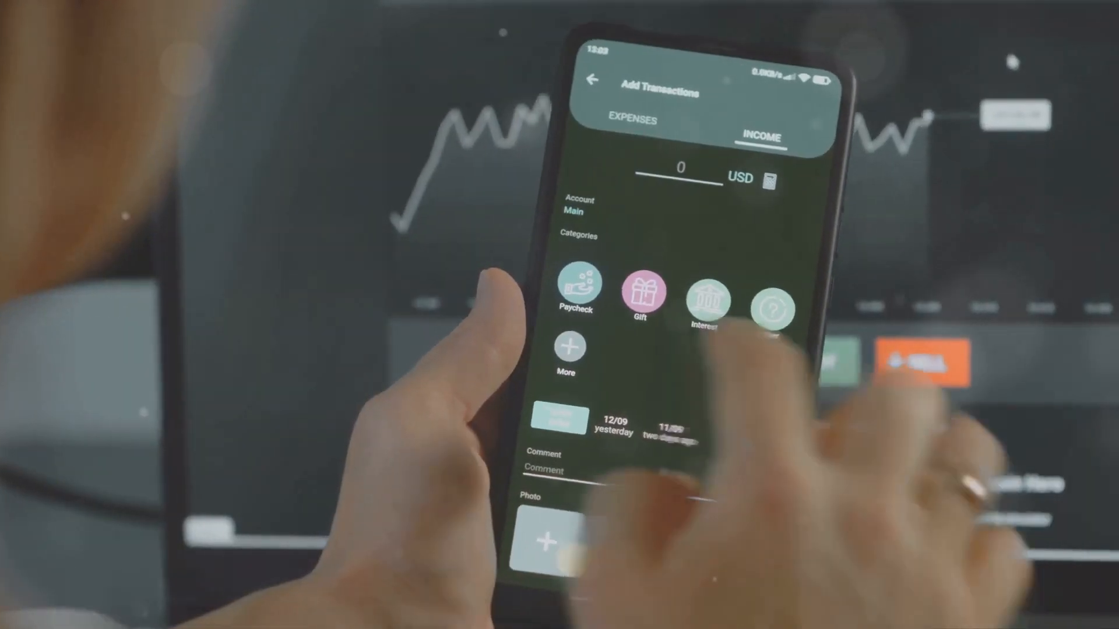
pyautogui.click(575, 289)
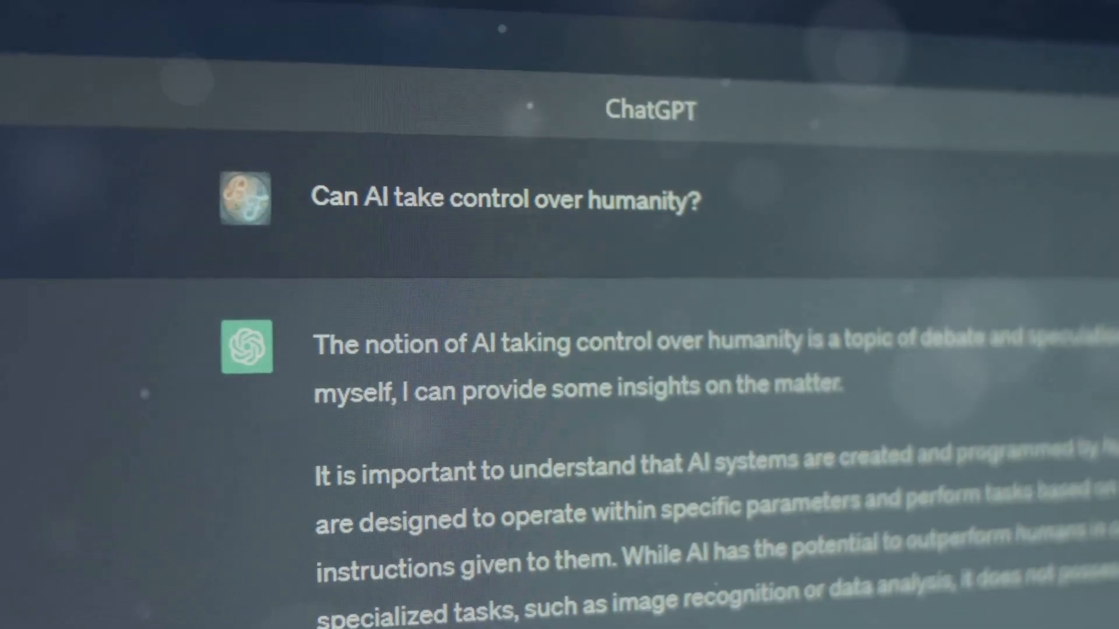
pyautogui.scroll(-3)
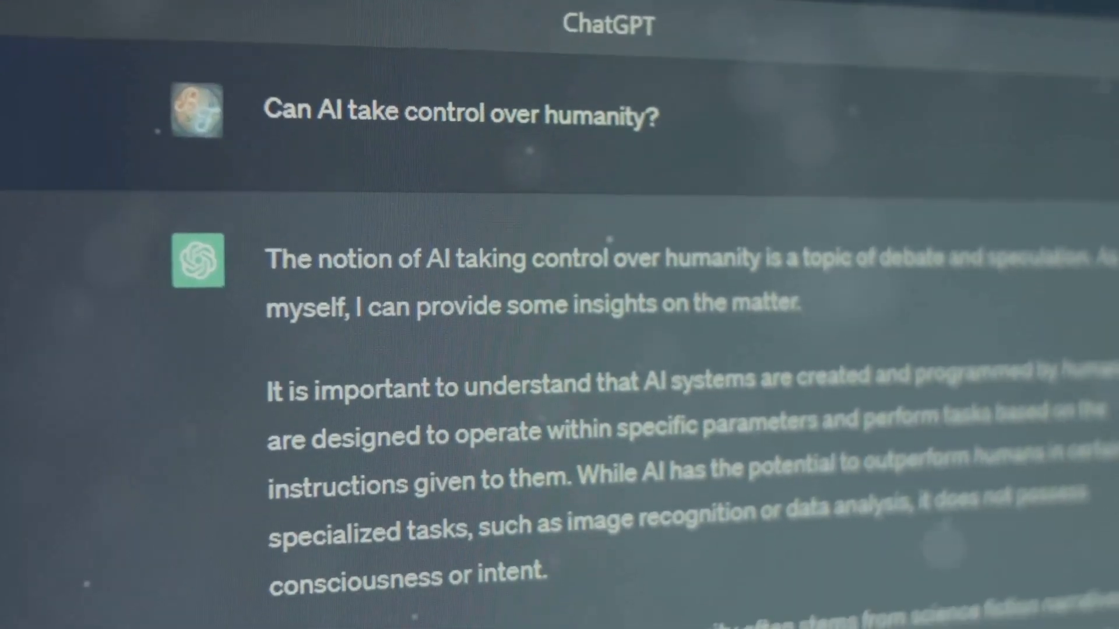